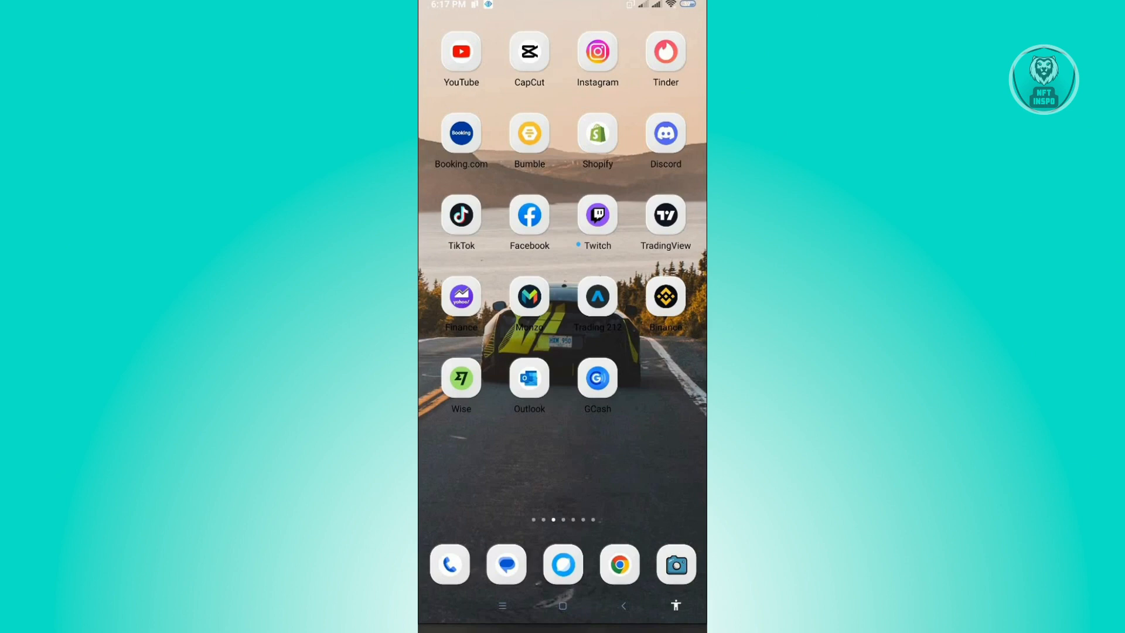
- Launch YouTube, go through the profile avatar to its Settings list, and scroll down
left_click(461, 51)
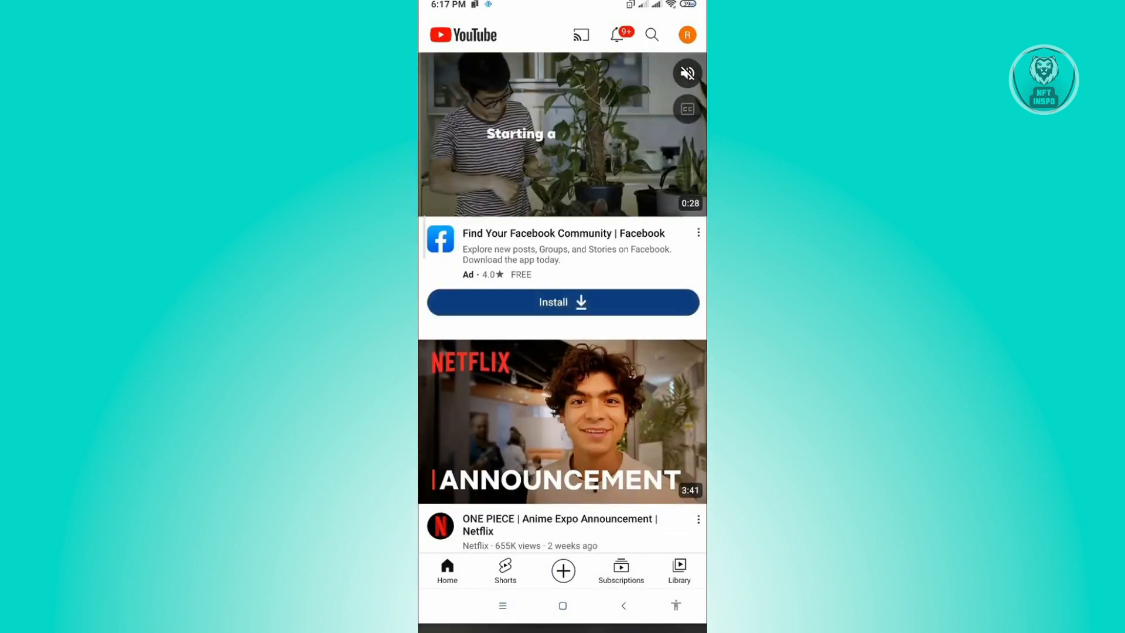
left_click(687, 34)
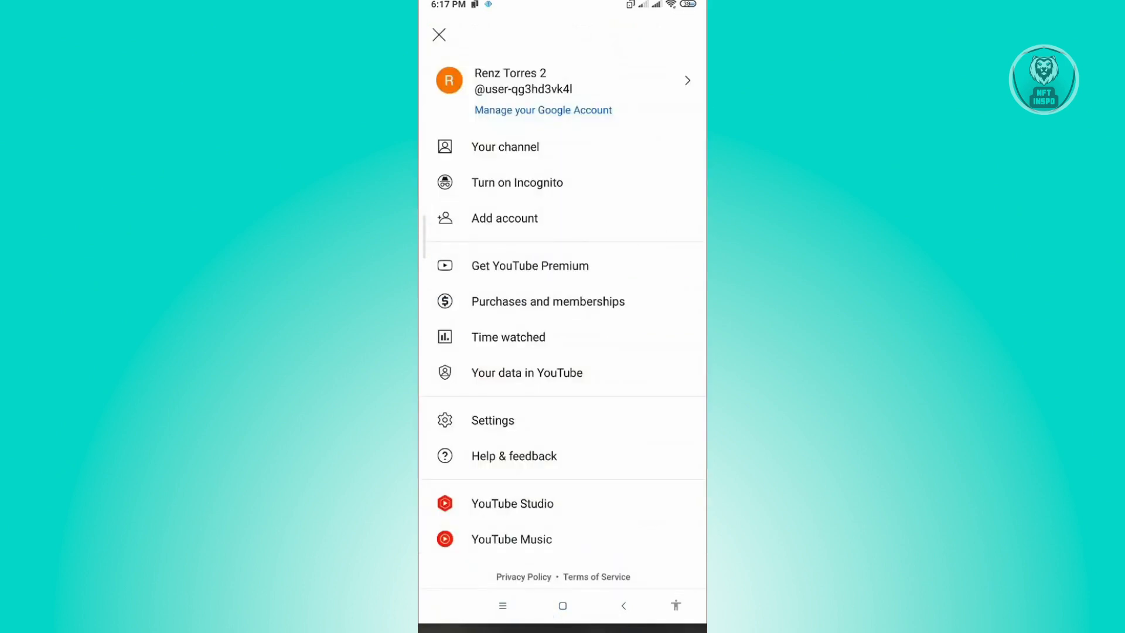
left_click(493, 419)
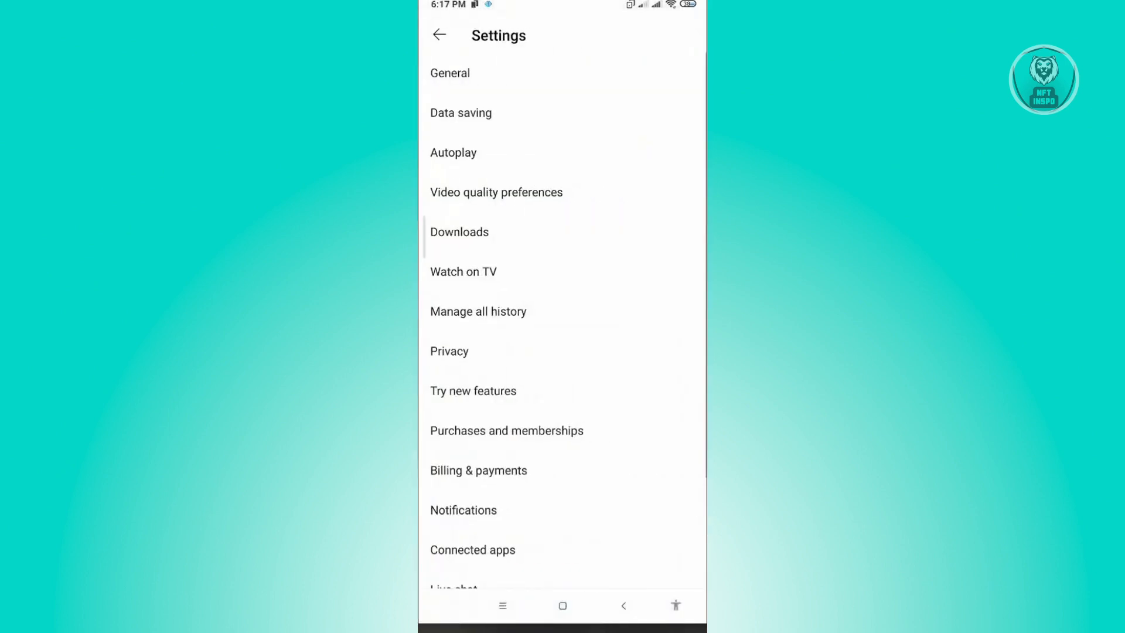
scroll("down", 3)
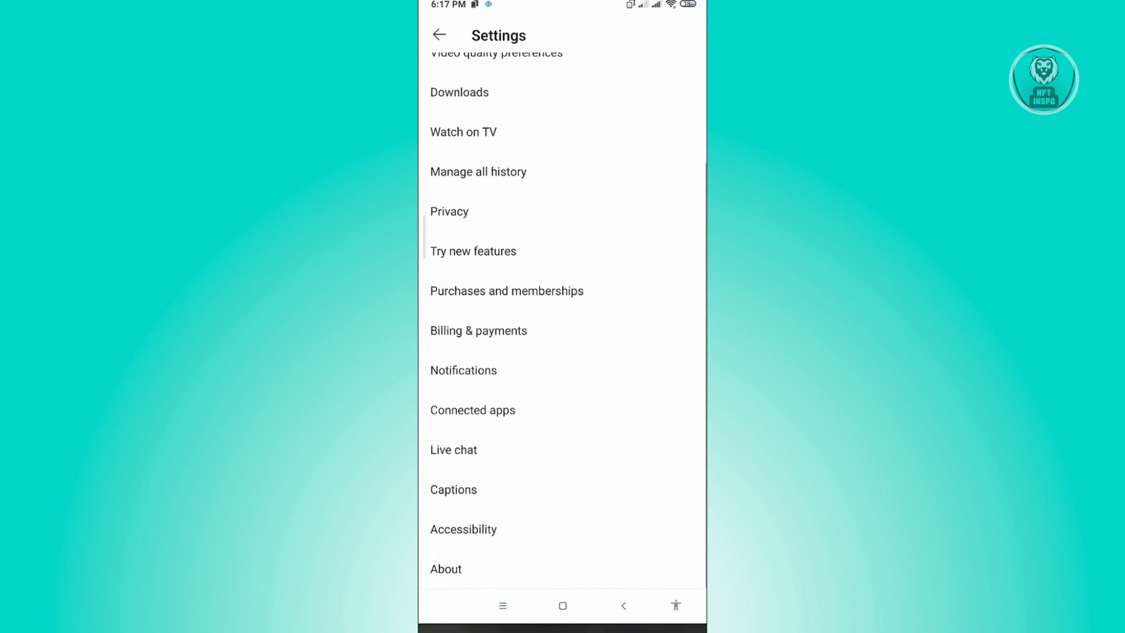
- Enter the Notifications page and scroll through the mobile notification toggles
left_click(463, 370)
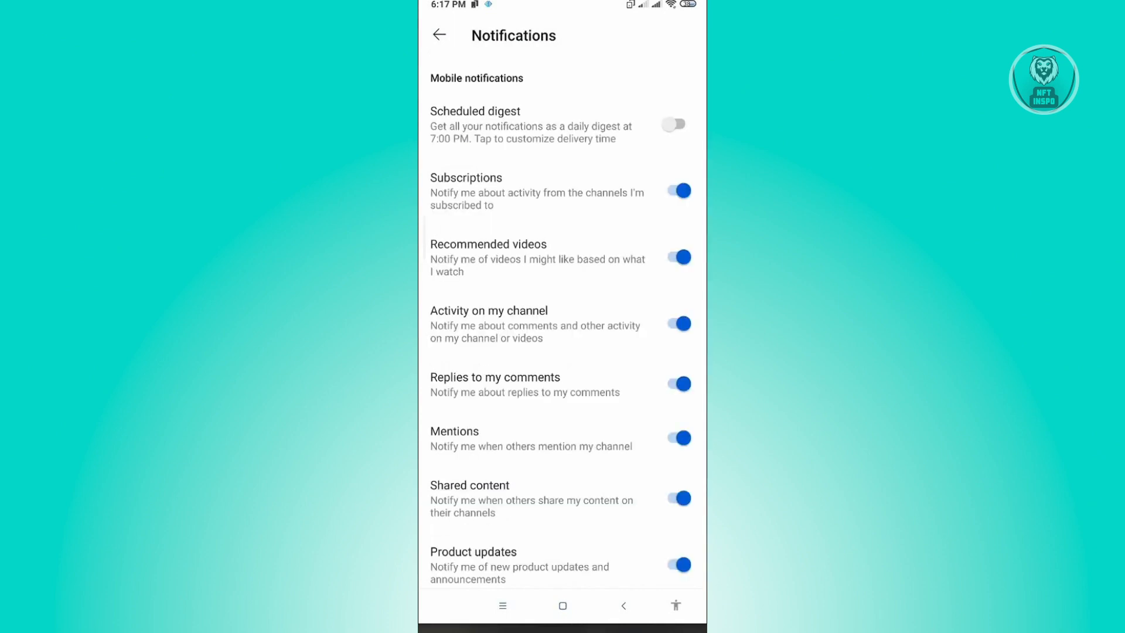
scroll("down", 3)
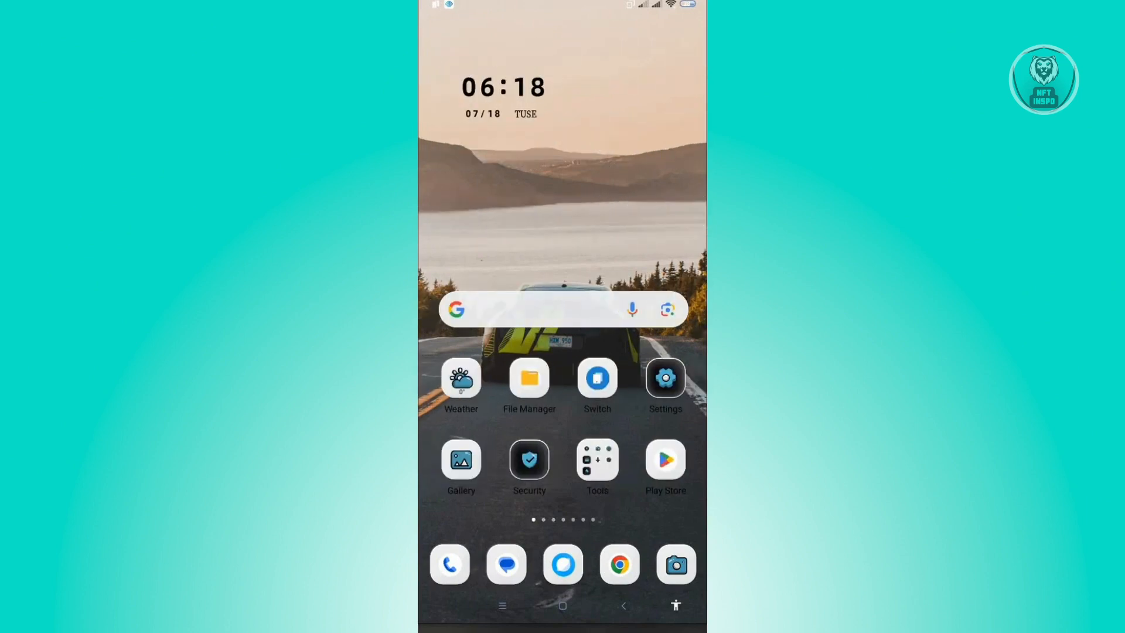
- Launch the Android Settings app and go into its Notifications section
left_click(664, 378)
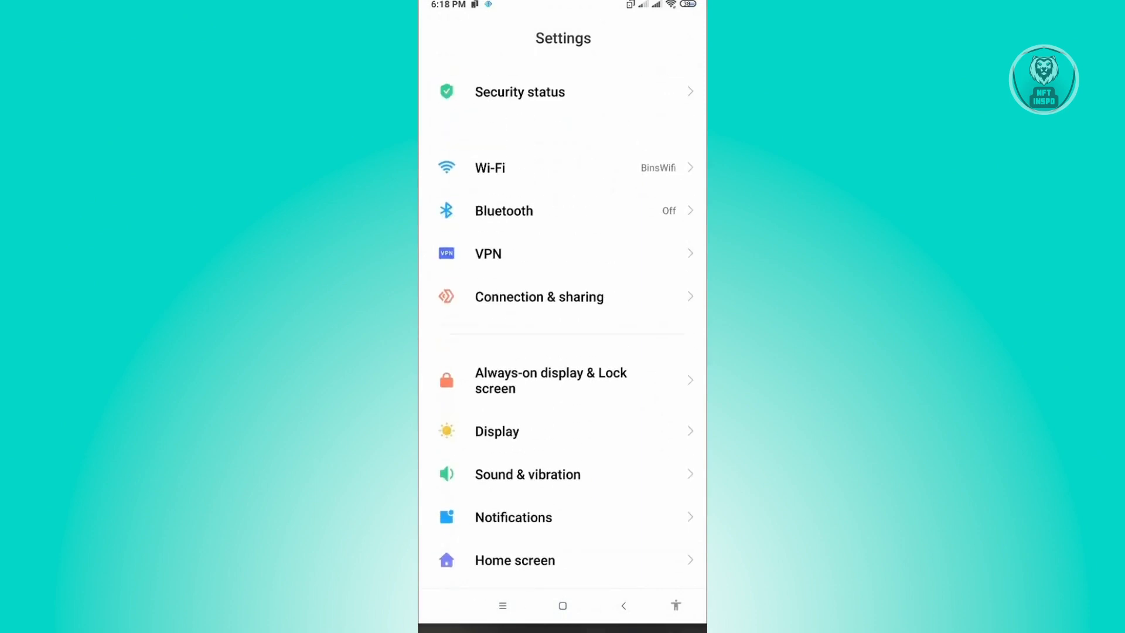
scroll("down", 3)
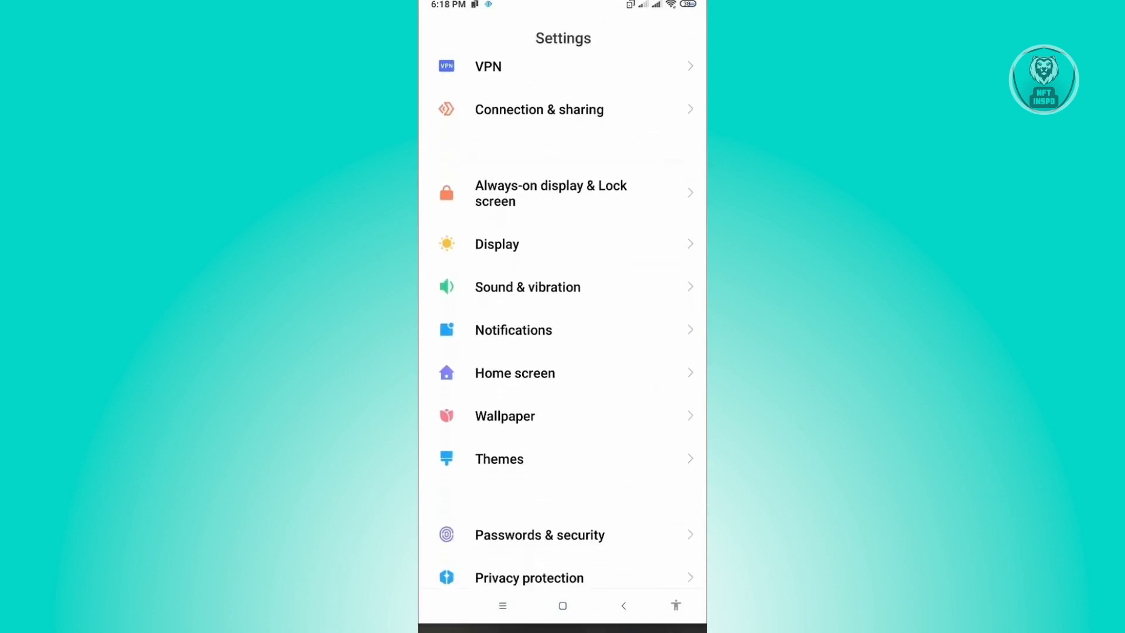
left_click(513, 329)
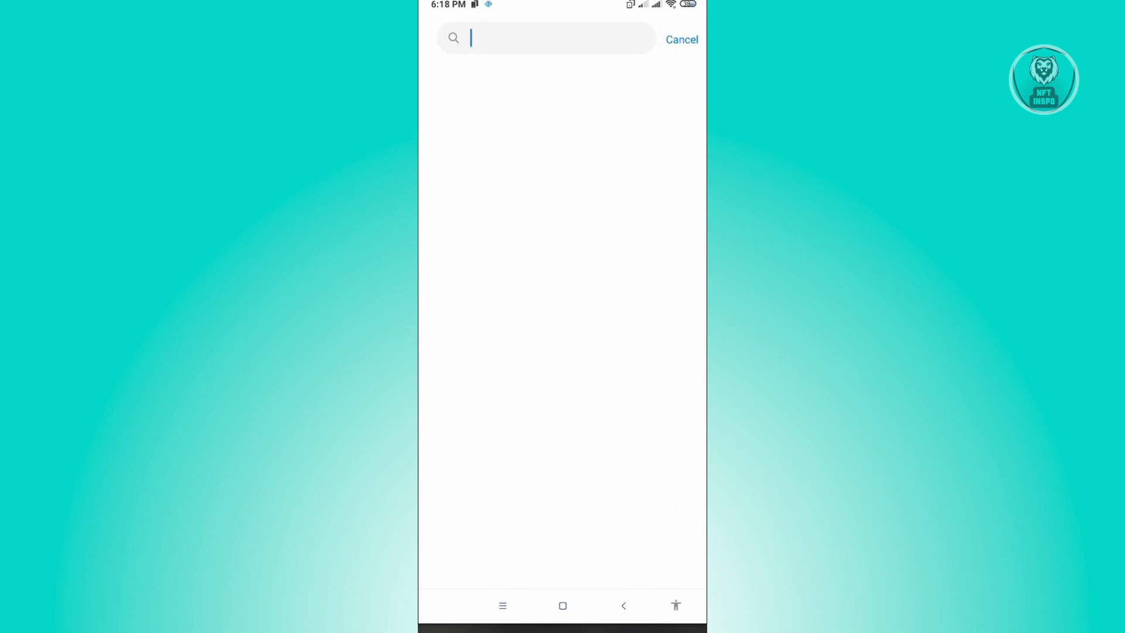
- Search Settings for "yout" and select the YouTube result to reach its notification page
type("yout")
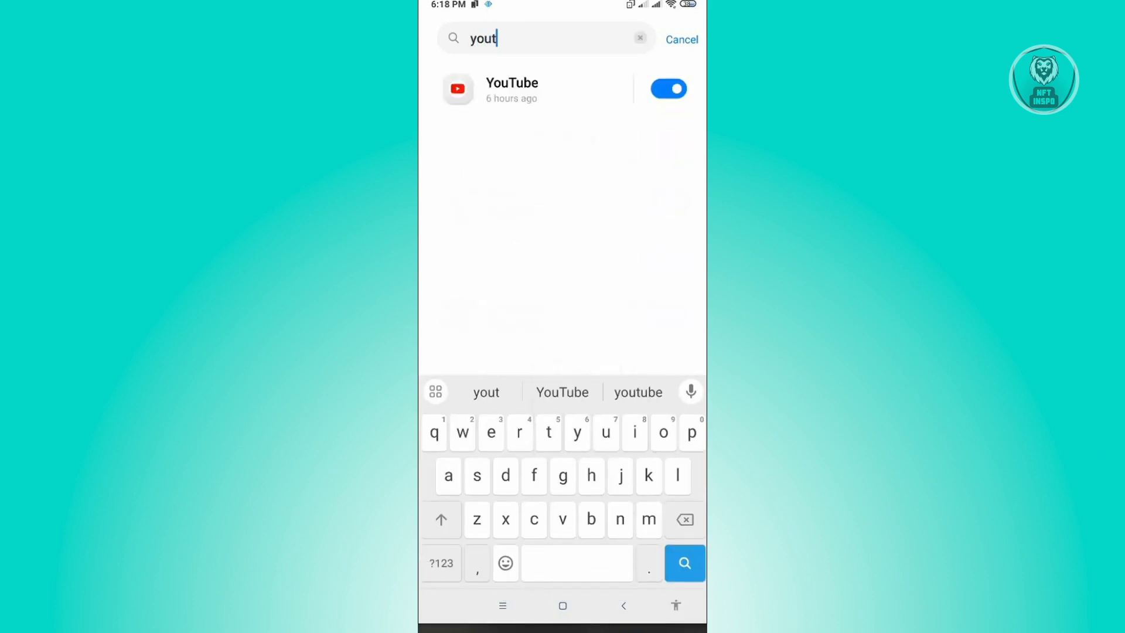
left_click(512, 88)
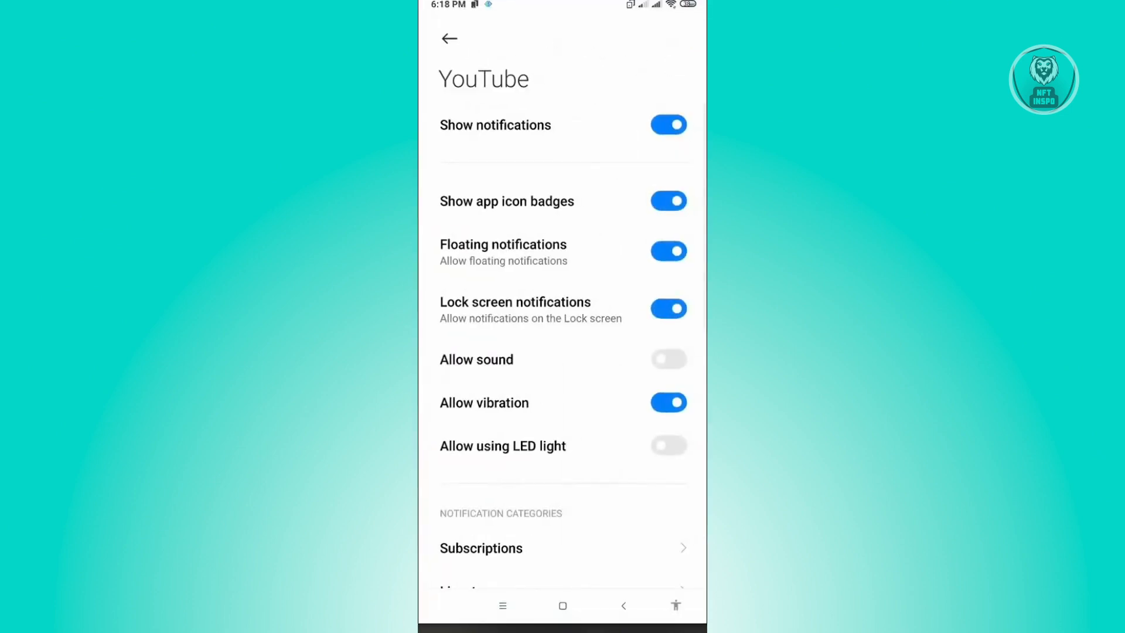